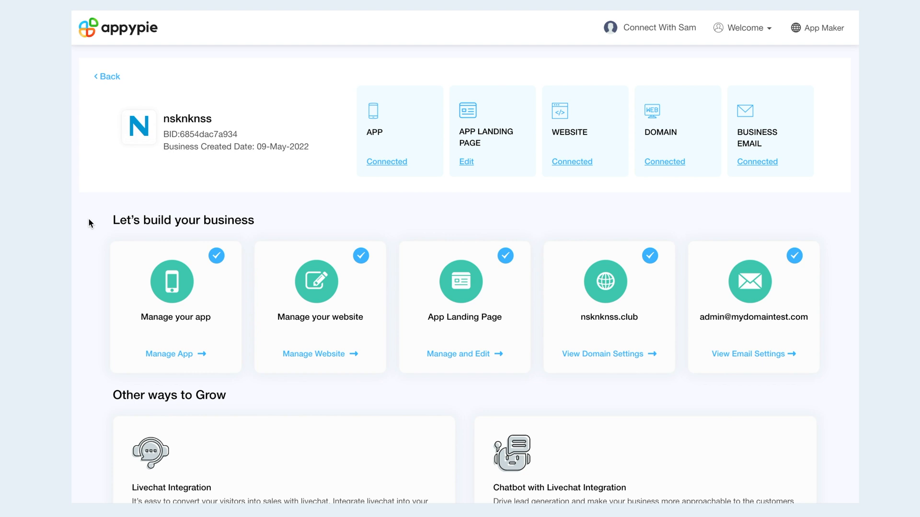
{"action": "mouse_move", "coordinate": [223, 125]}
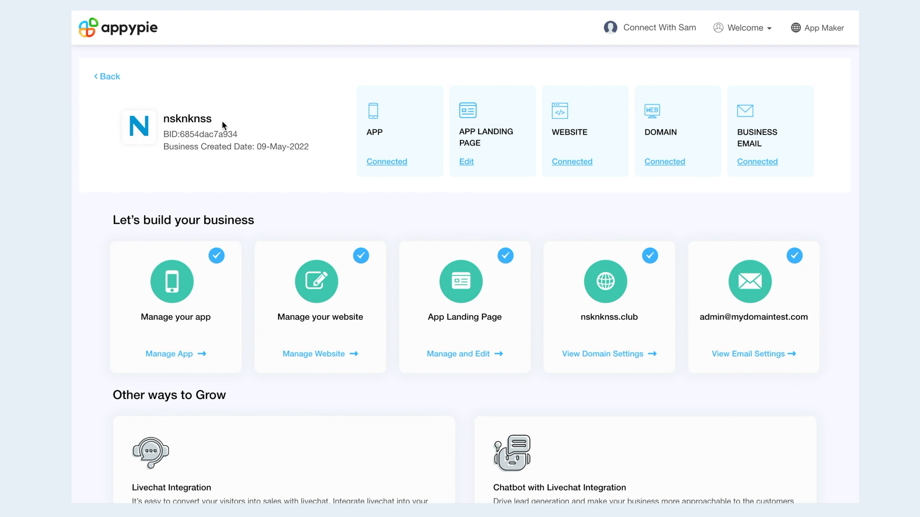
{"action": "mouse_move", "coordinate": [209, 133]}
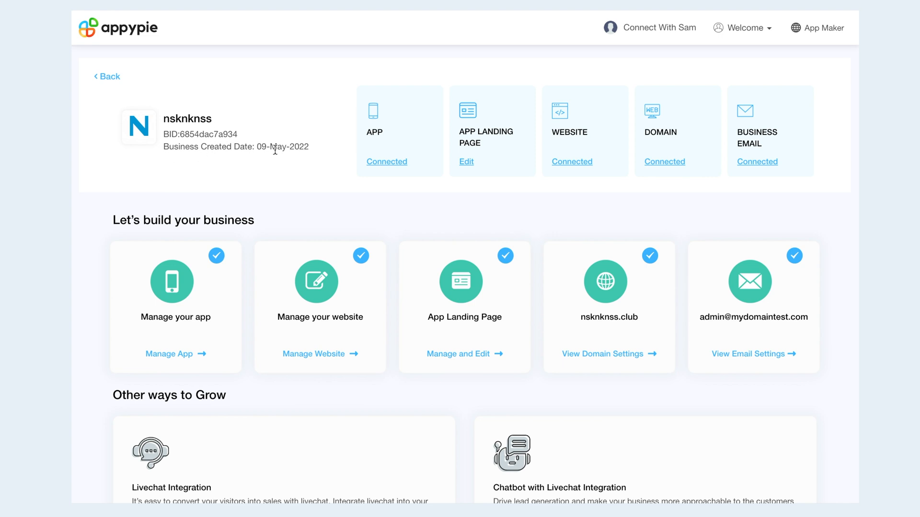
{"action": "mouse_move", "coordinate": [478, 195]}
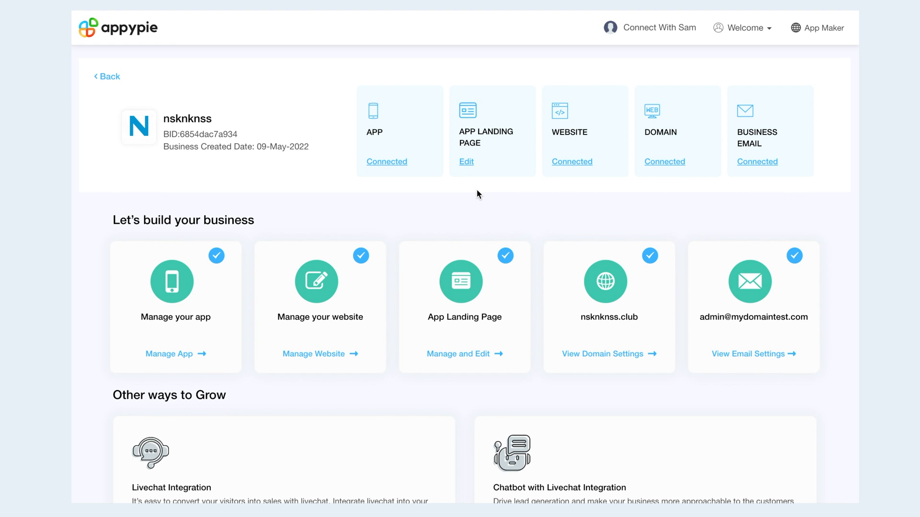
{"action": "mouse_move", "coordinate": [380, 116]}
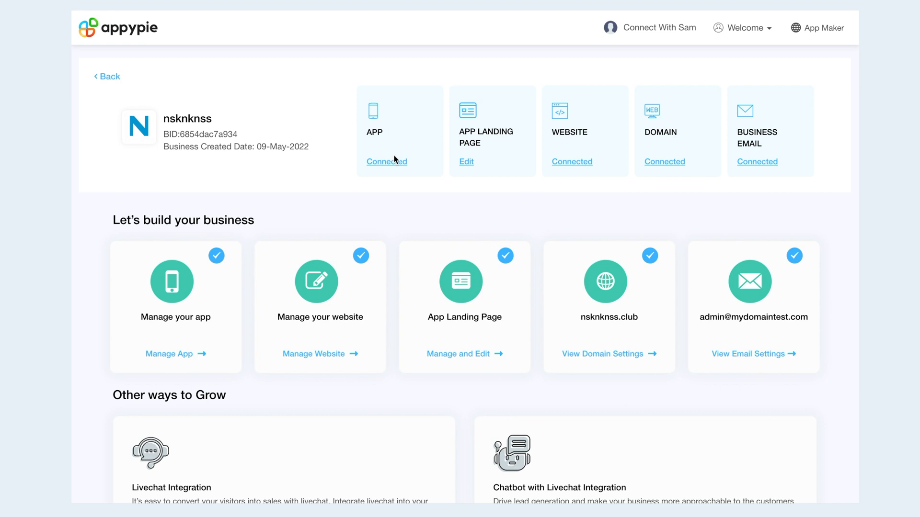
{"action": "mouse_move", "coordinate": [386, 161]}
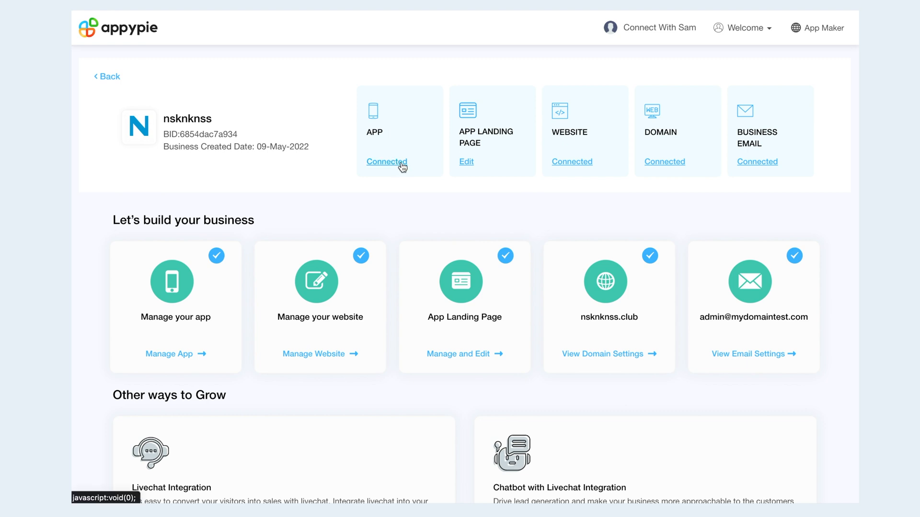
{"action": "mouse_move", "coordinate": [476, 129]}
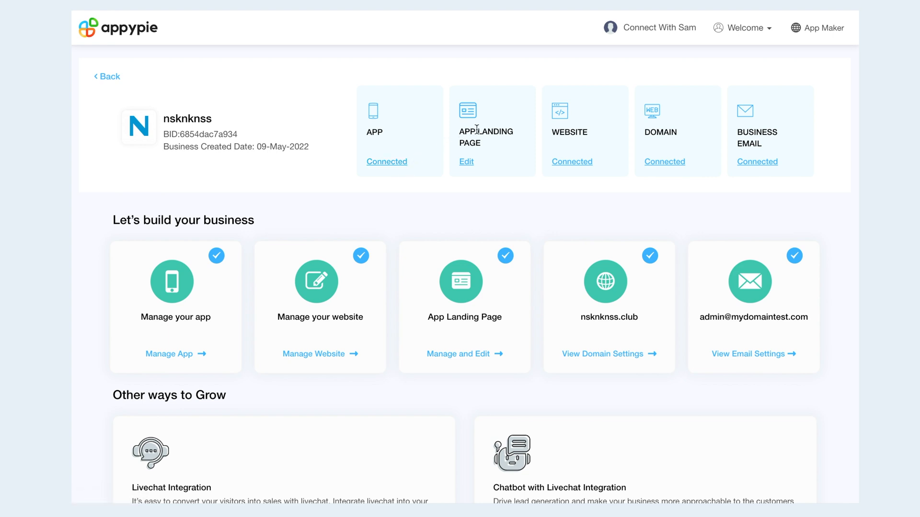
{"action": "mouse_move", "coordinate": [466, 162]}
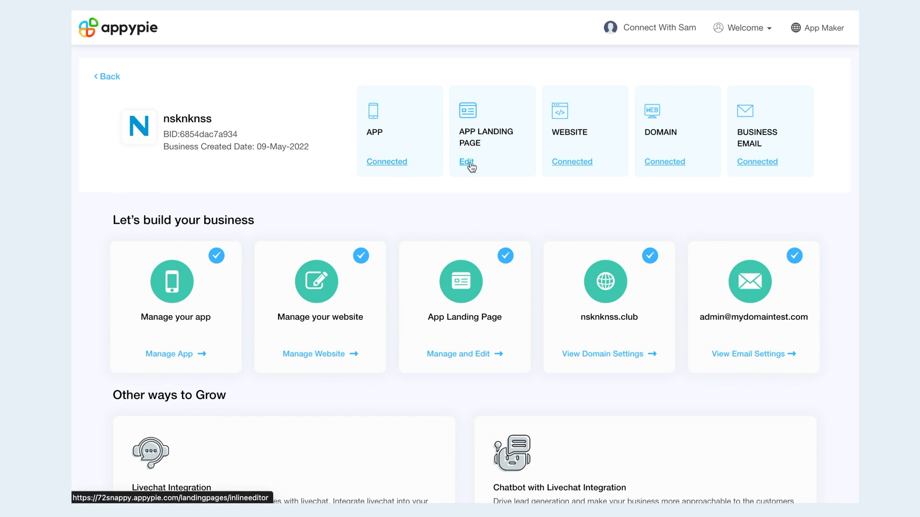
{"action": "mouse_move", "coordinate": [665, 162]}
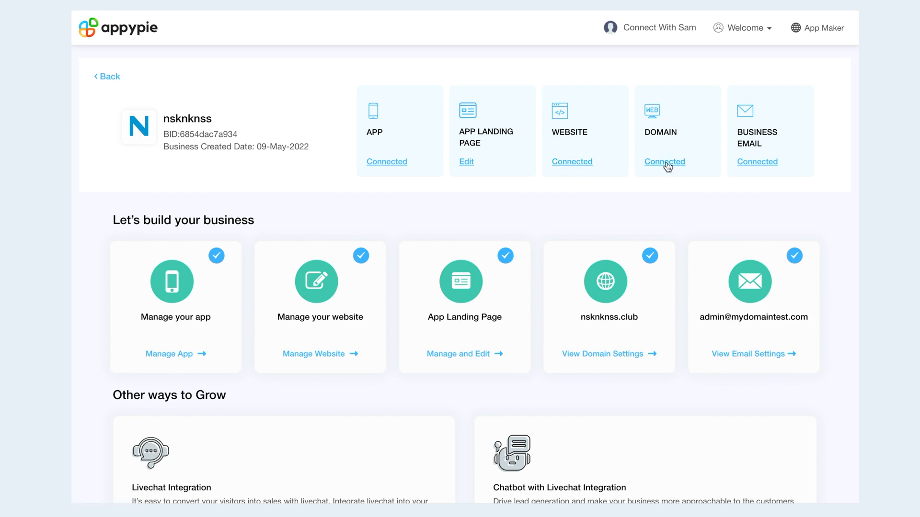
{"action": "mouse_move", "coordinate": [659, 203]}
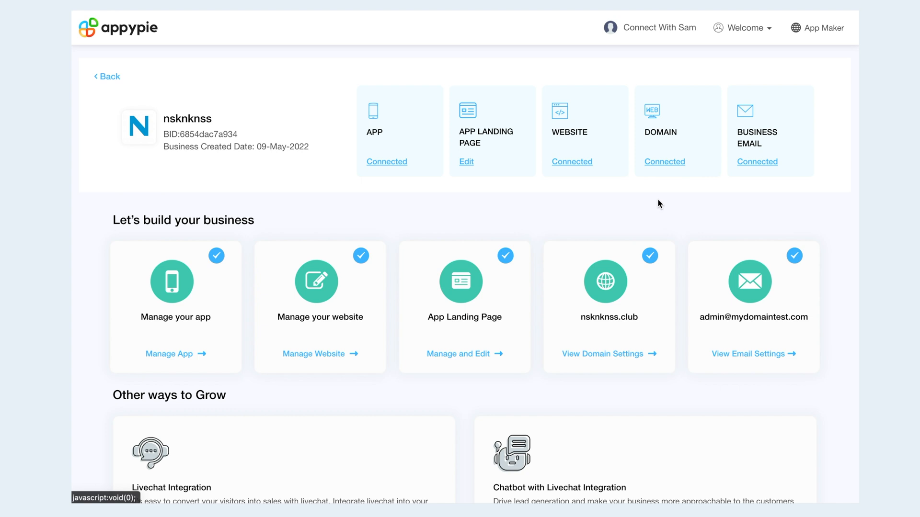
{"action": "mouse_move", "coordinate": [181, 298]}
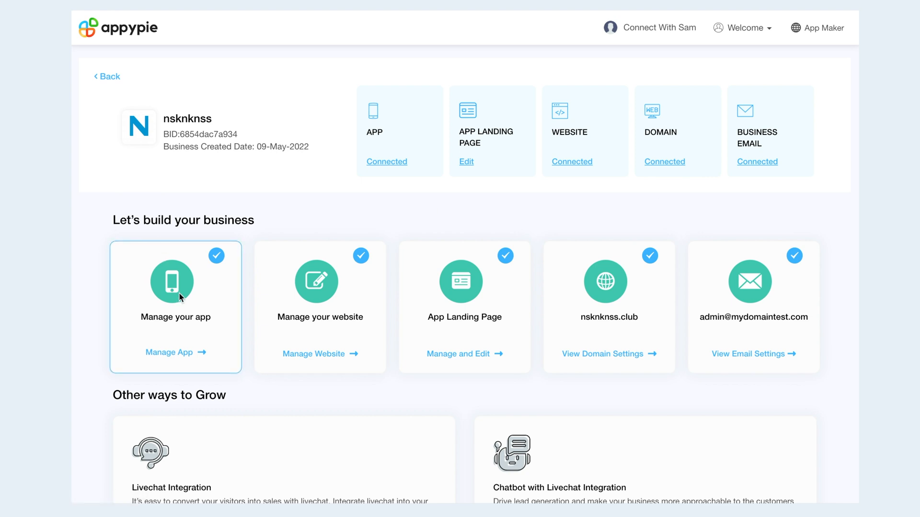
{"action": "mouse_move", "coordinate": [320, 351]}
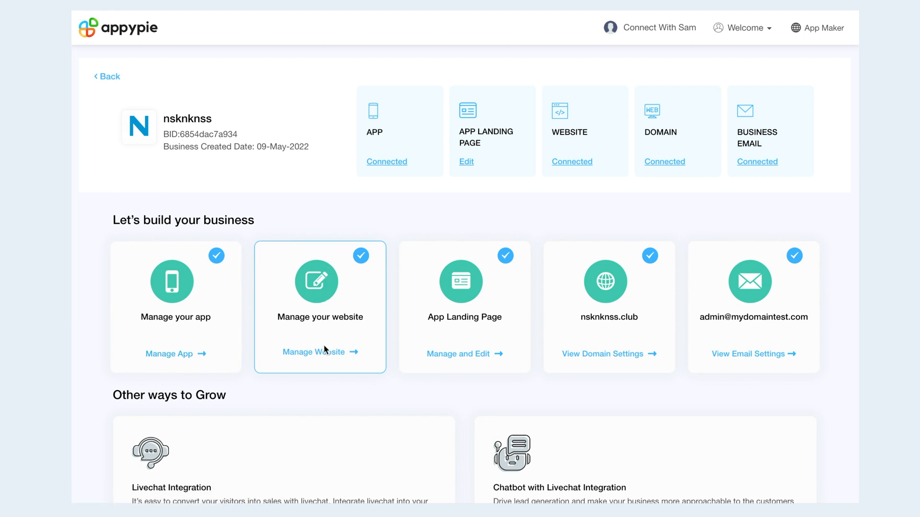
{"action": "mouse_move", "coordinate": [754, 280]}
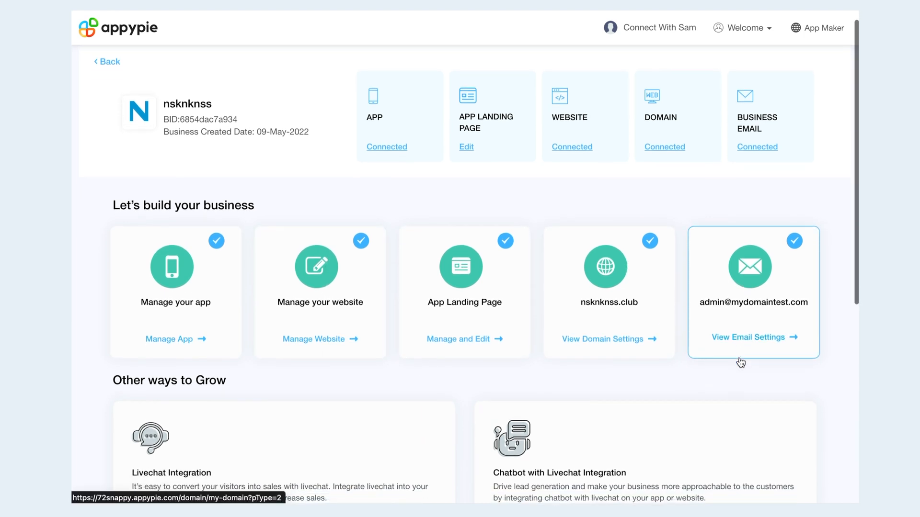
{"action": "scroll", "scroll_direction": "down", "scroll_amount": 3}
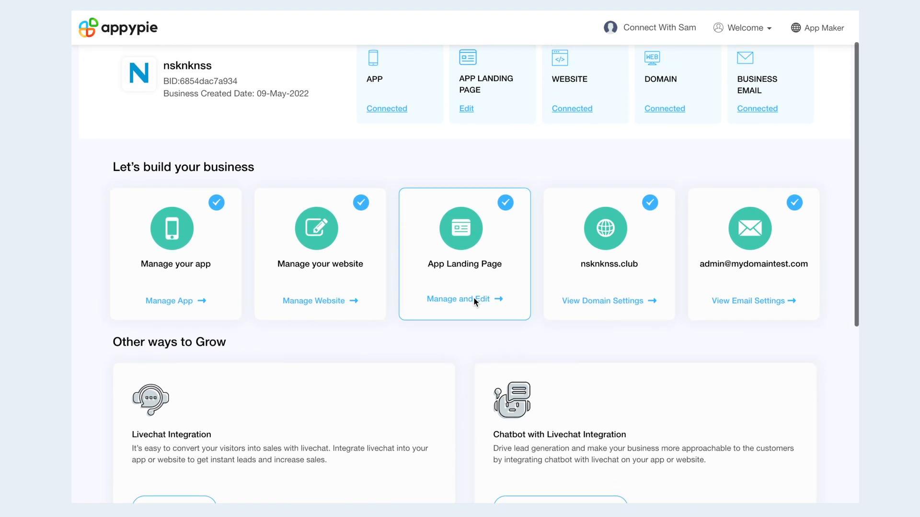
{"action": "scroll", "scroll_direction": "up", "scroll_amount": 3}
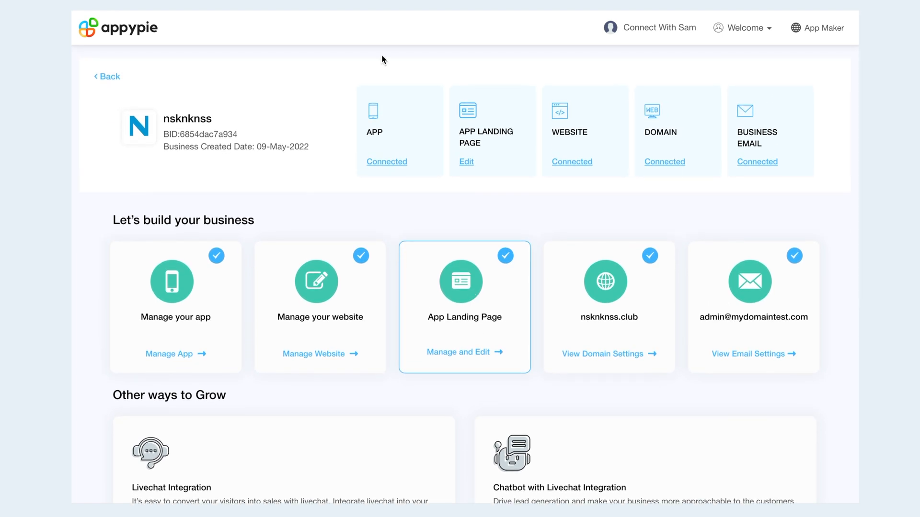